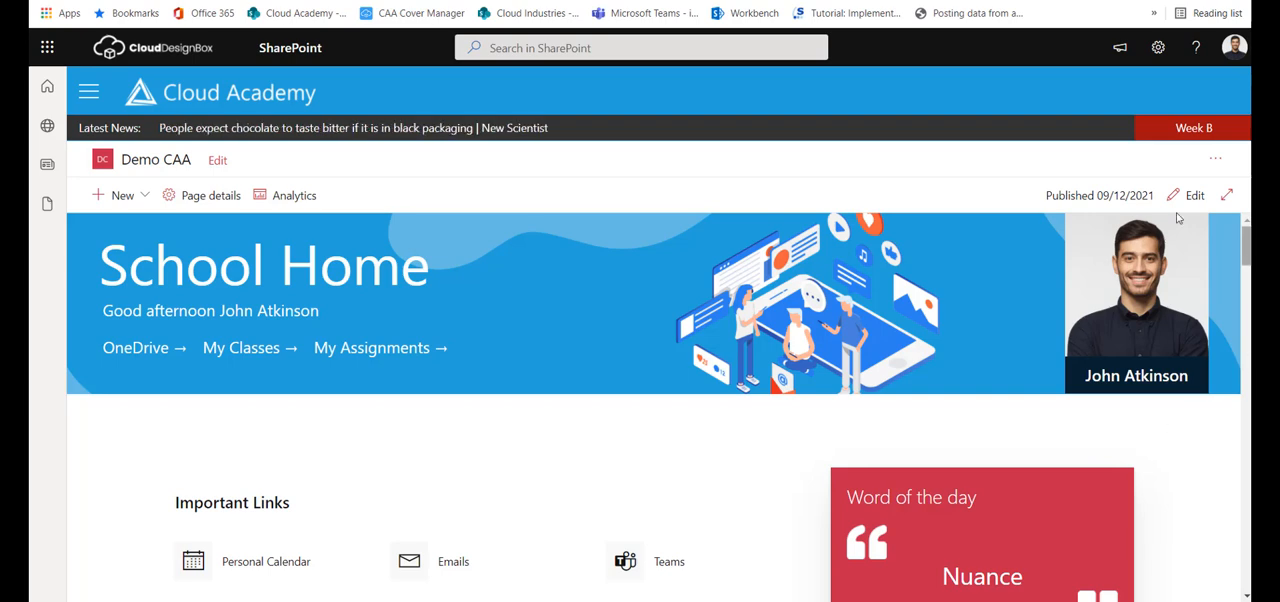
mouse_move(1194, 196)
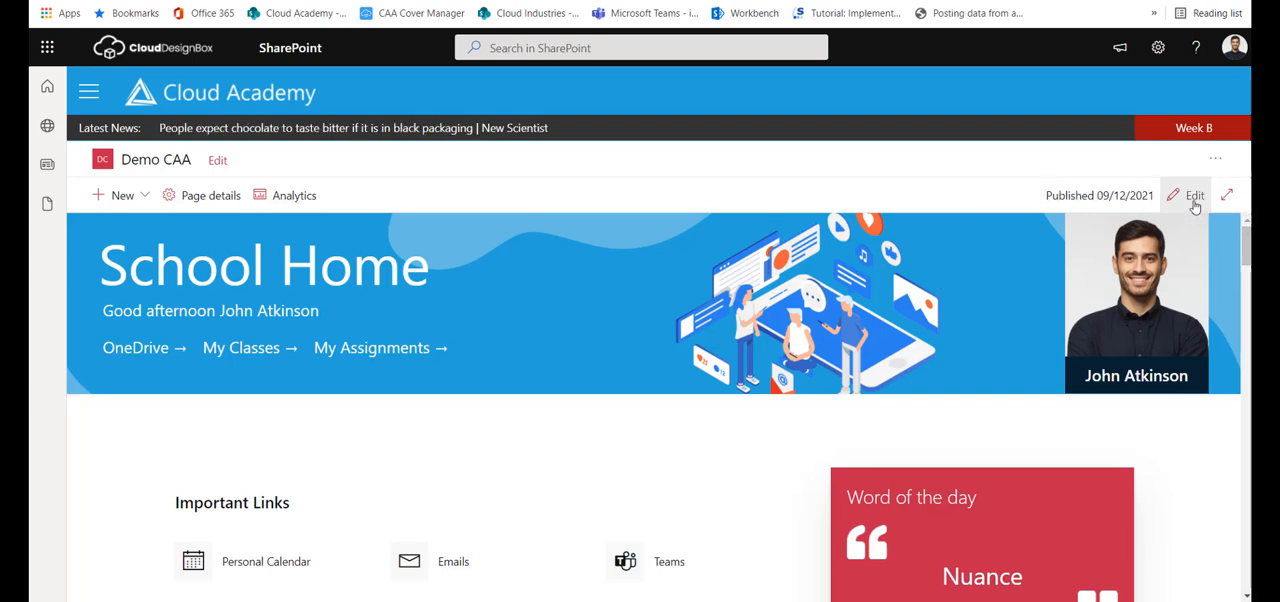
Switch the School Home page into edit mode and move down to where a web part can be added
left_click(1194, 196)
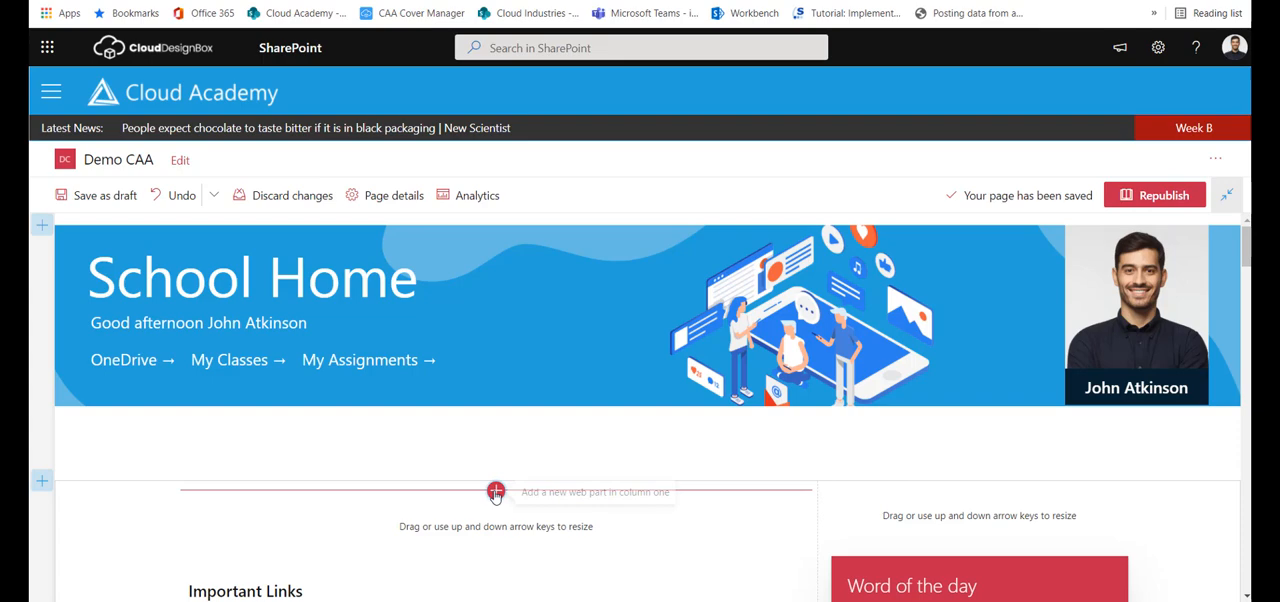
mouse_move(980, 492)
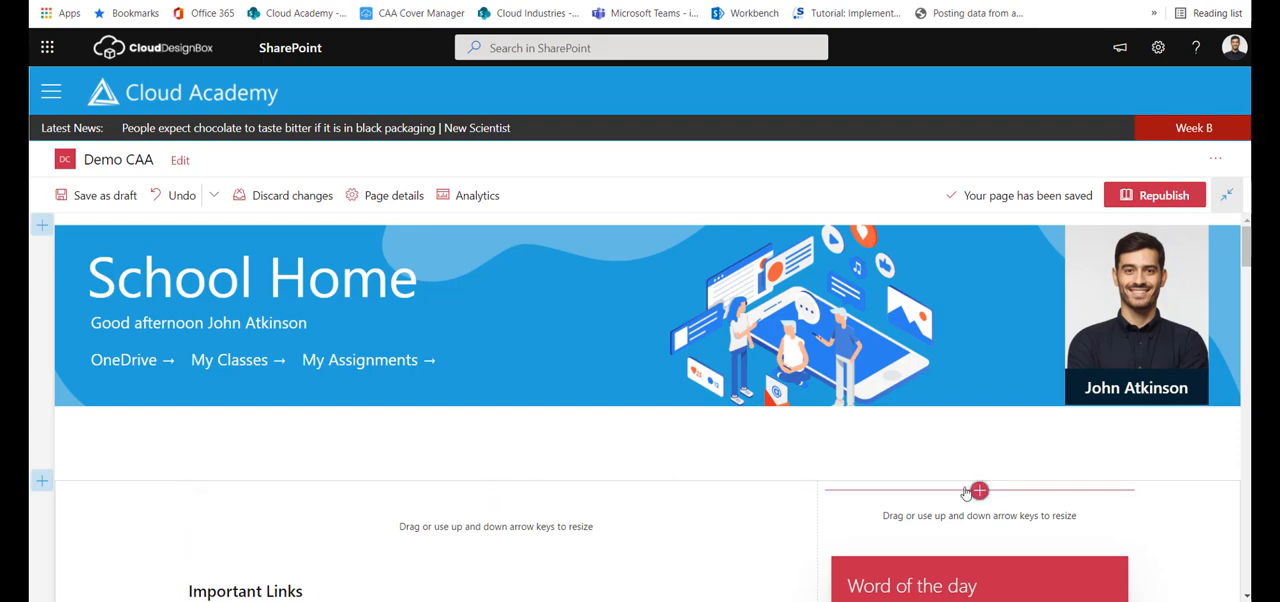
scroll("down", 3)
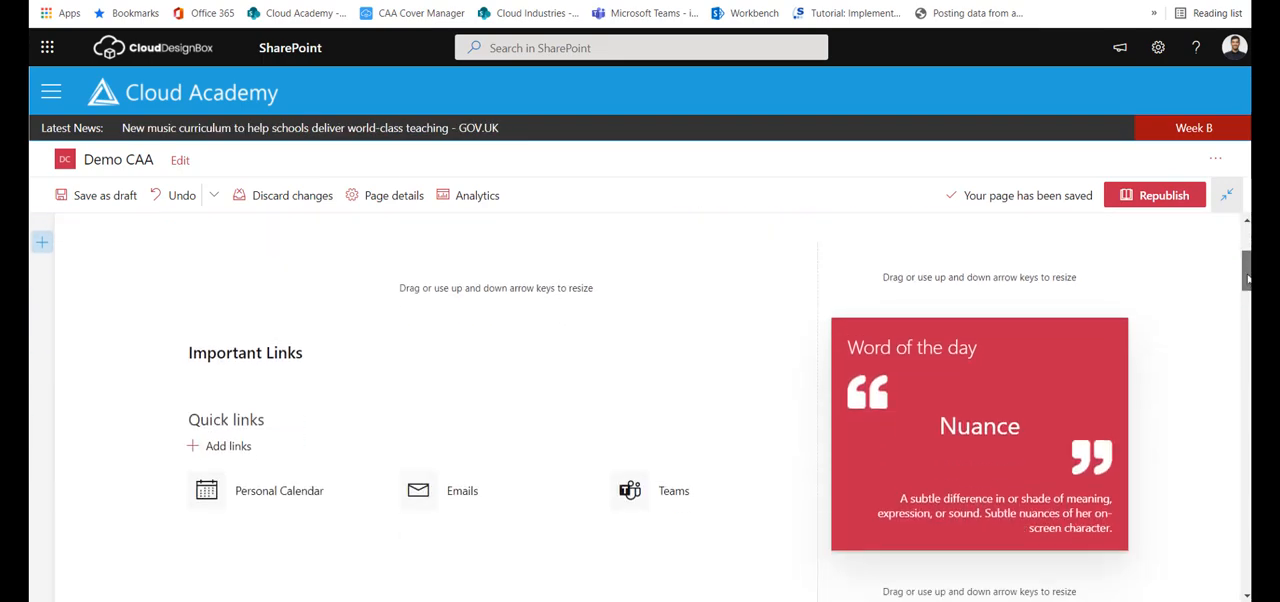
scroll("down", 3)
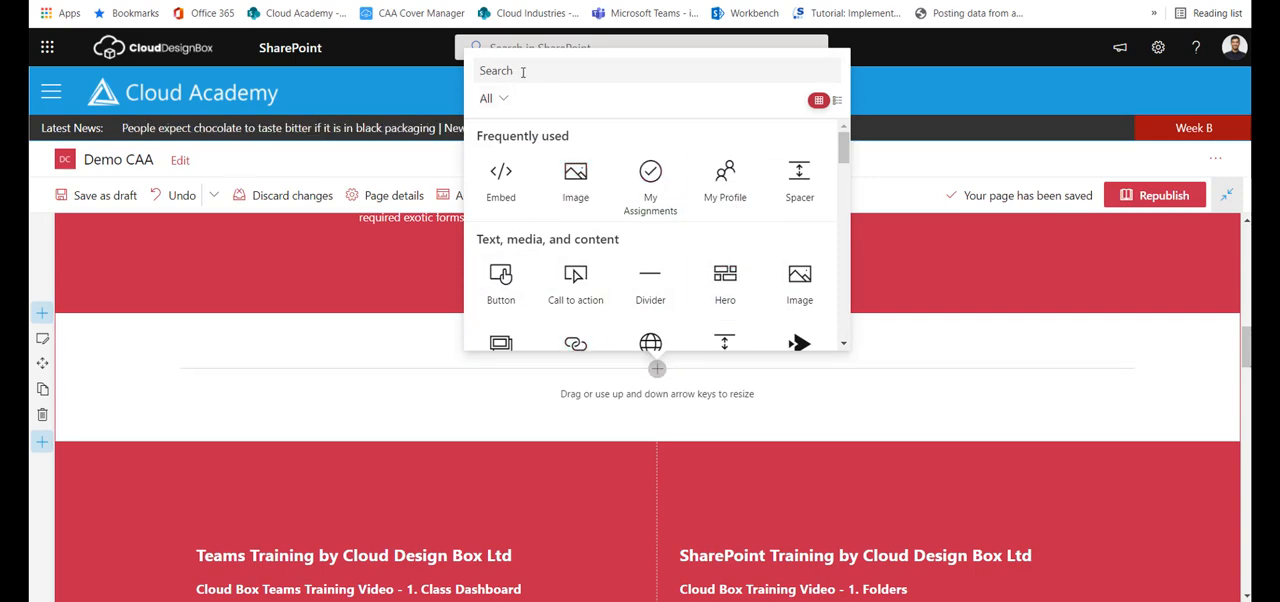
Search the web part picker for 'my assign' and insert the My Assignments web part
type("m")
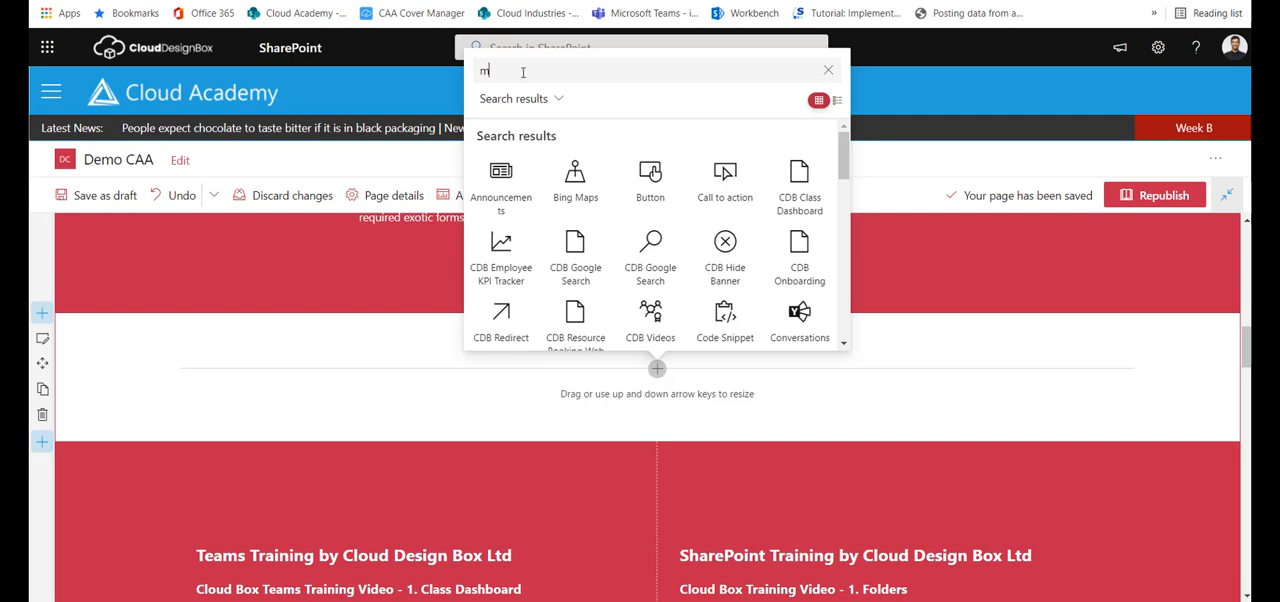
type("y assign")
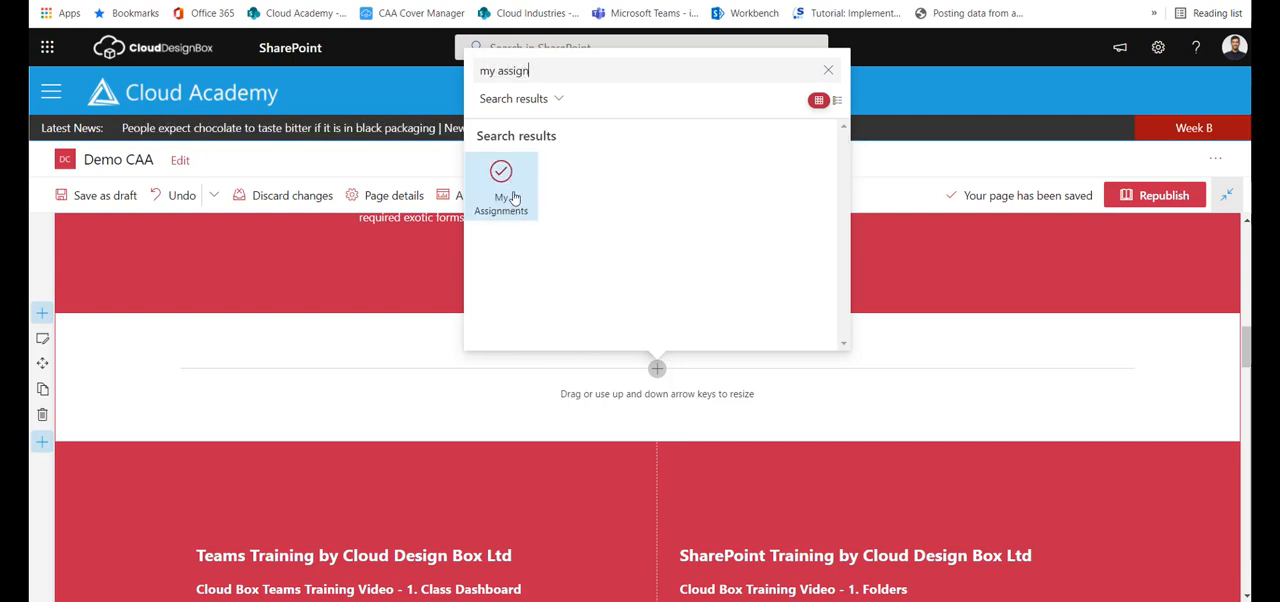
mouse_move(504, 188)
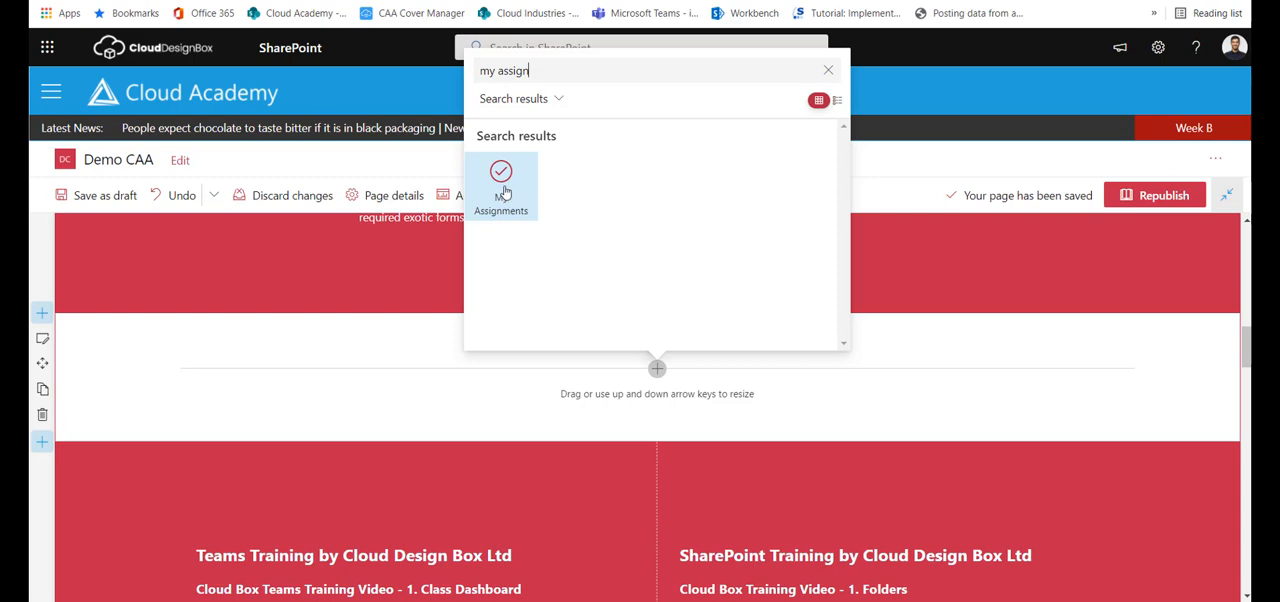
left_click(500, 184)
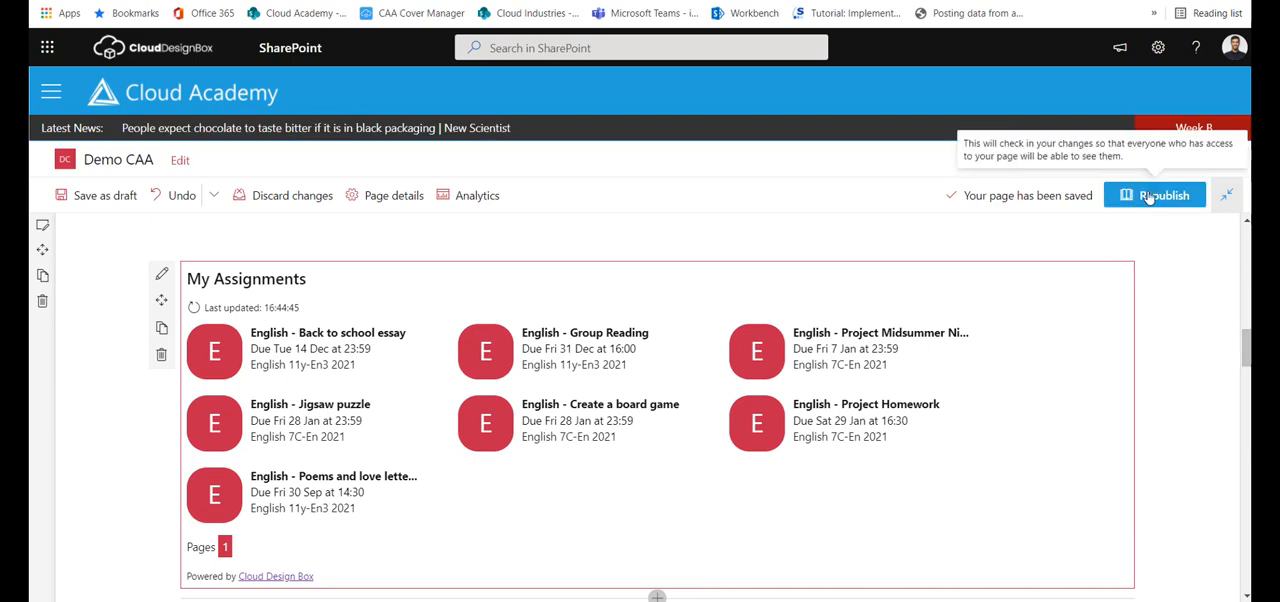
Republish the home page so the My Assignments list goes live
left_click(1164, 196)
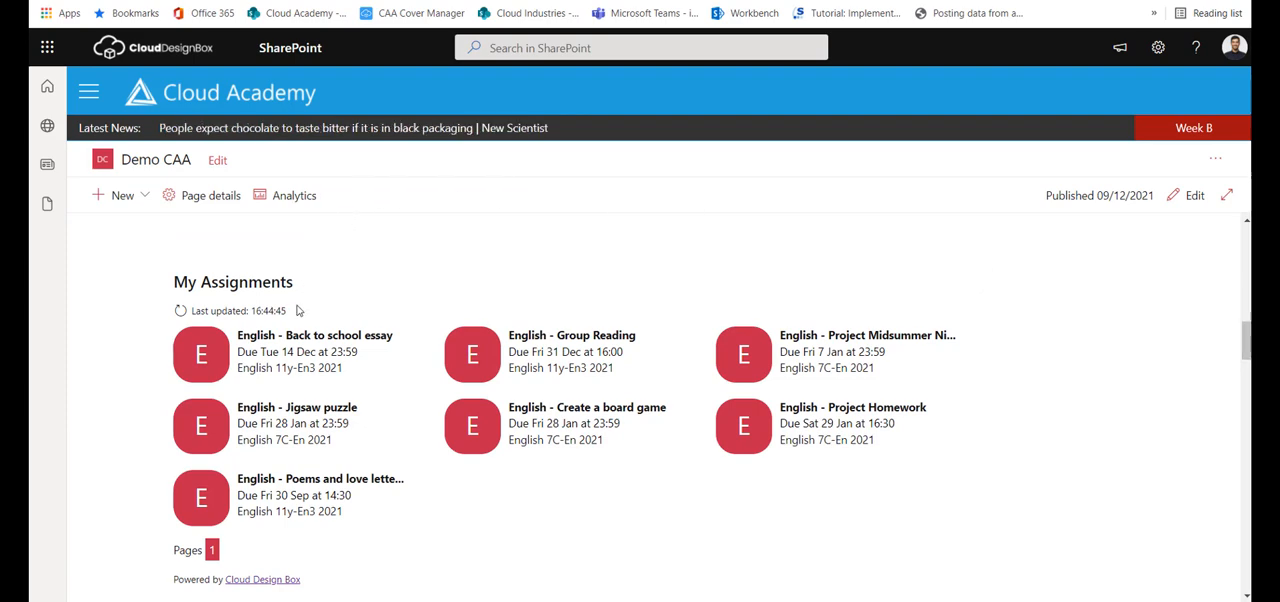
mouse_move(764, 346)
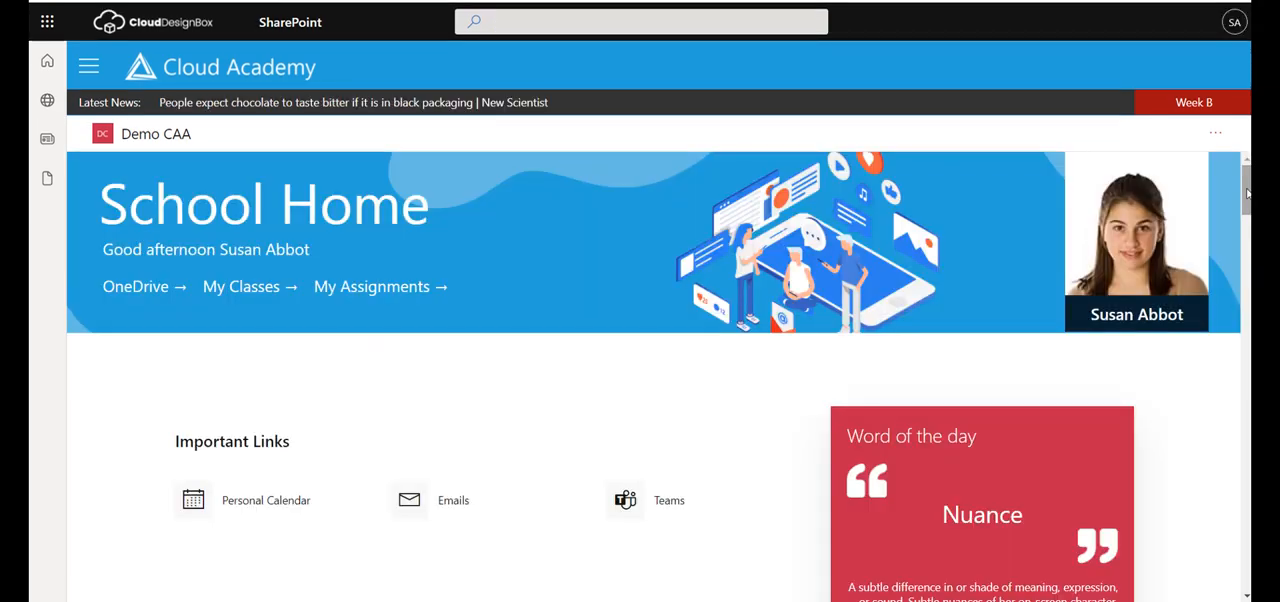
Scroll the student's view of the home page down to the My Assignments cards
scroll("down", 3)
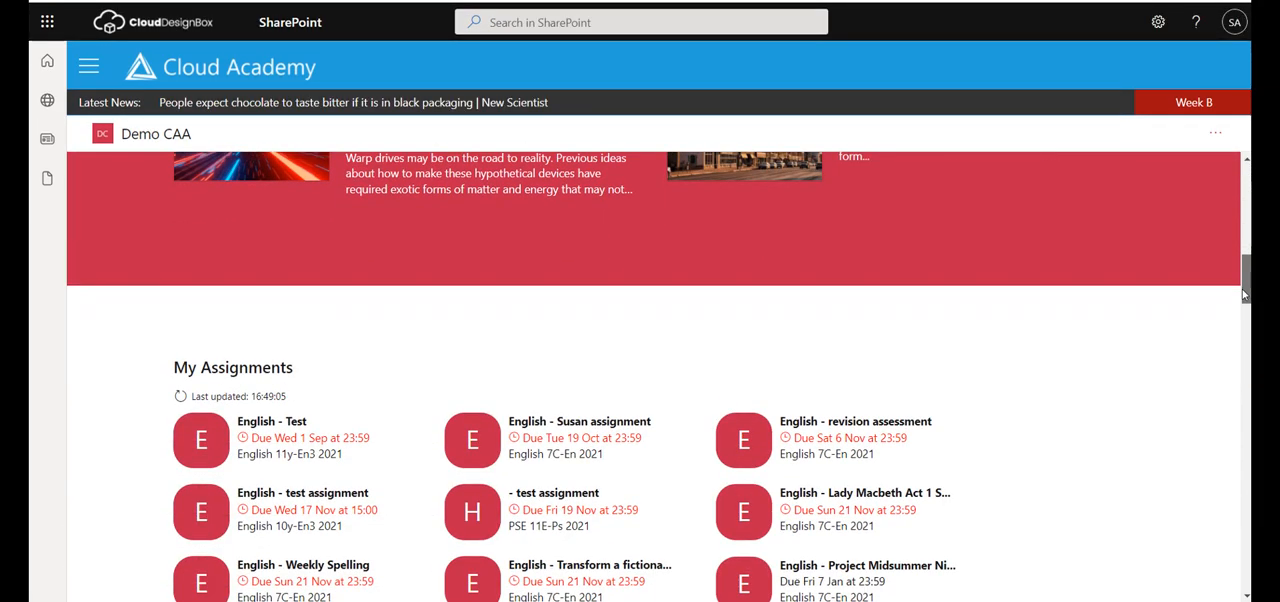
scroll("down", 3)
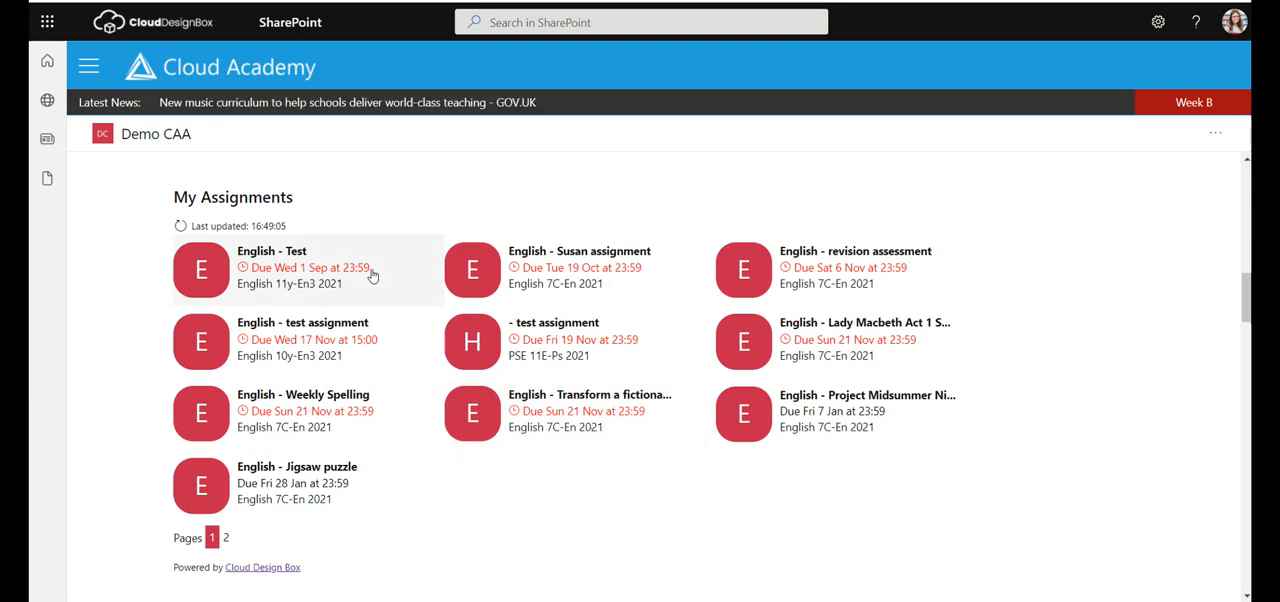
mouse_move(276, 276)
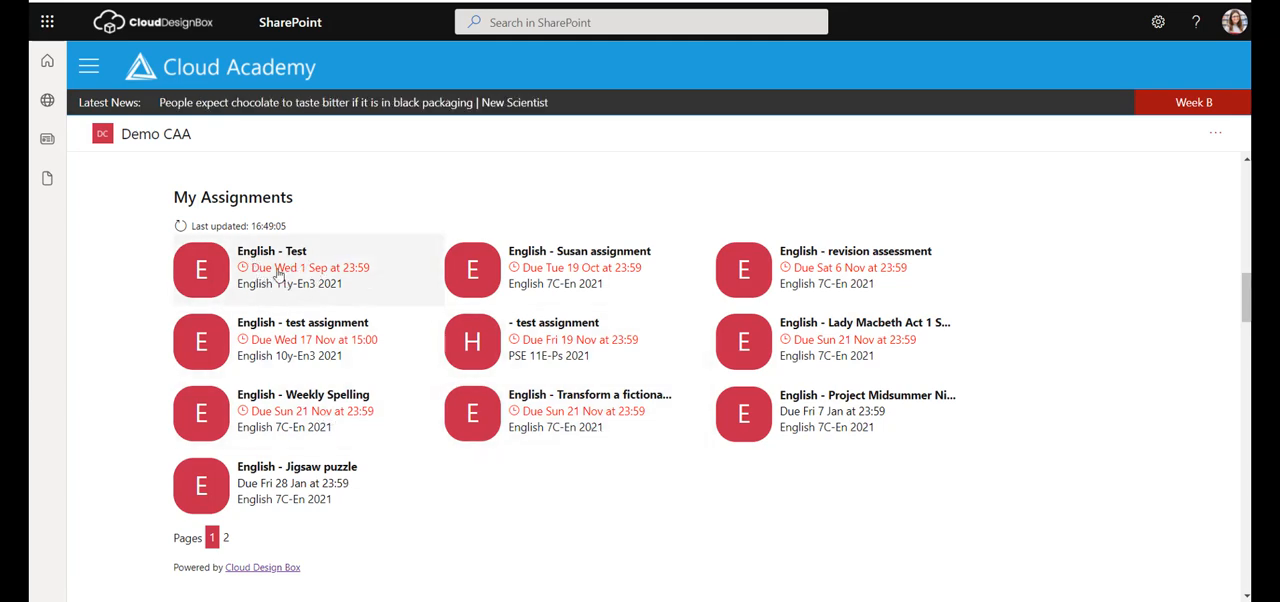
mouse_move(314, 300)
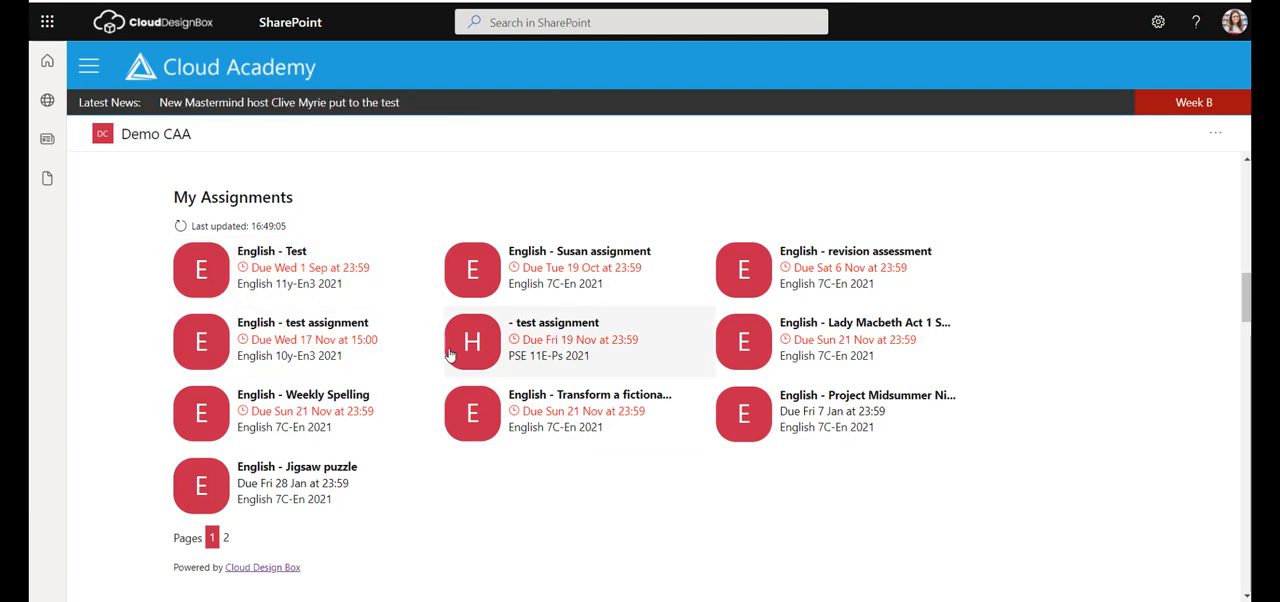
mouse_move(244, 418)
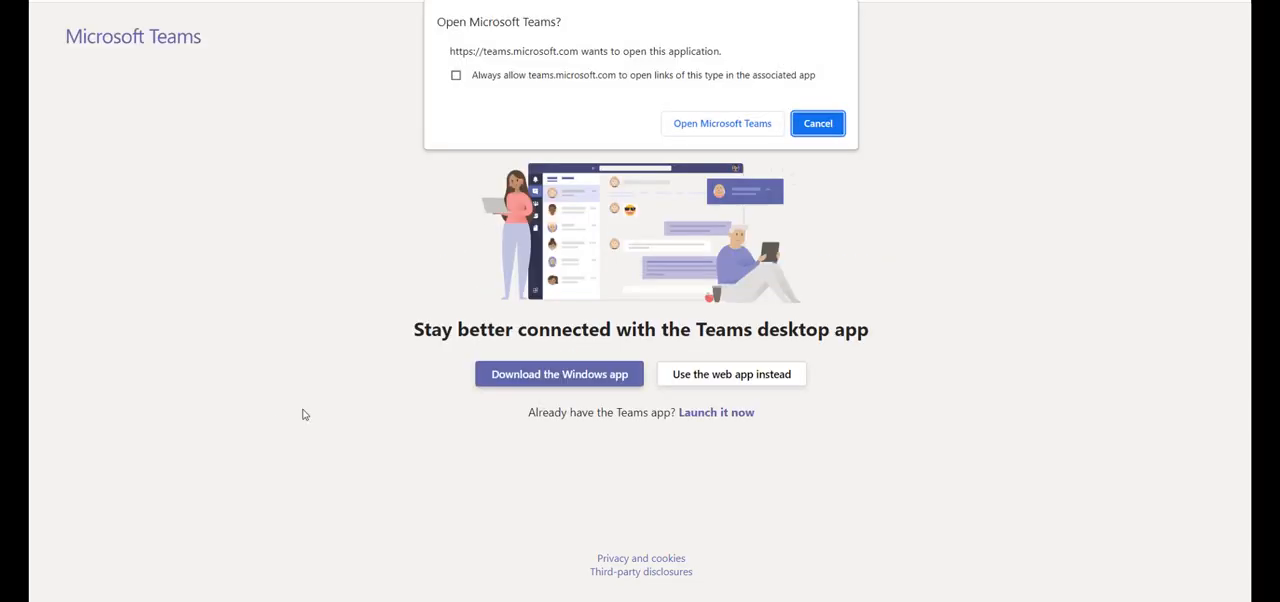
Continue in the Teams web app and hand in the Weekly Spelling assignment late
left_click(816, 124)
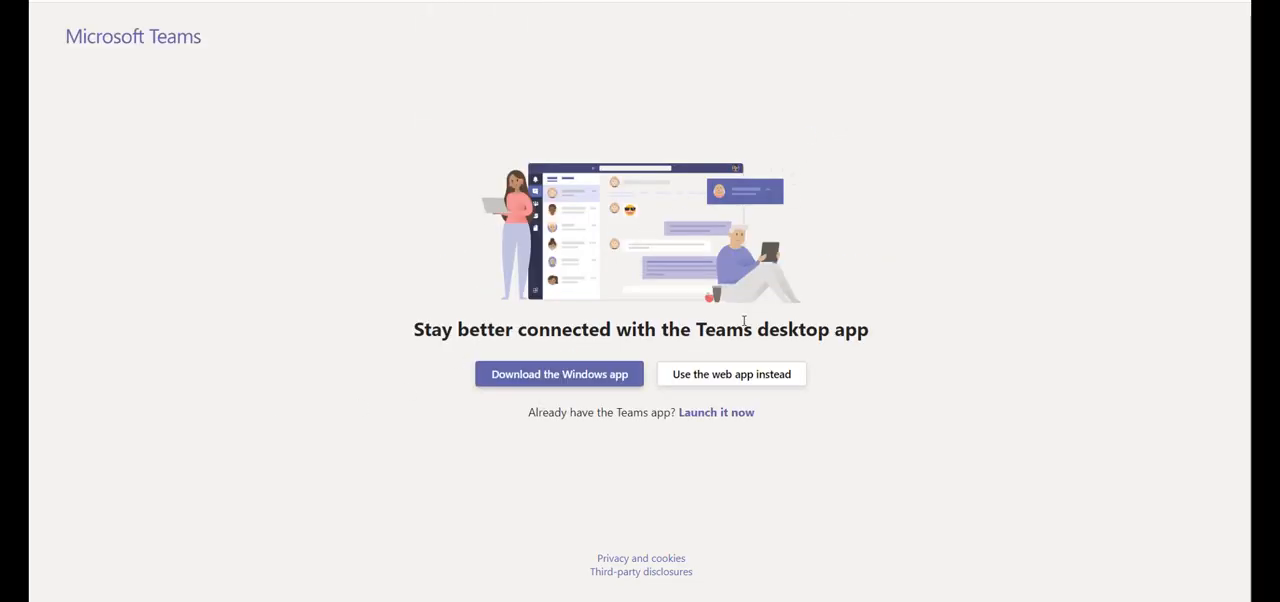
left_click(732, 374)
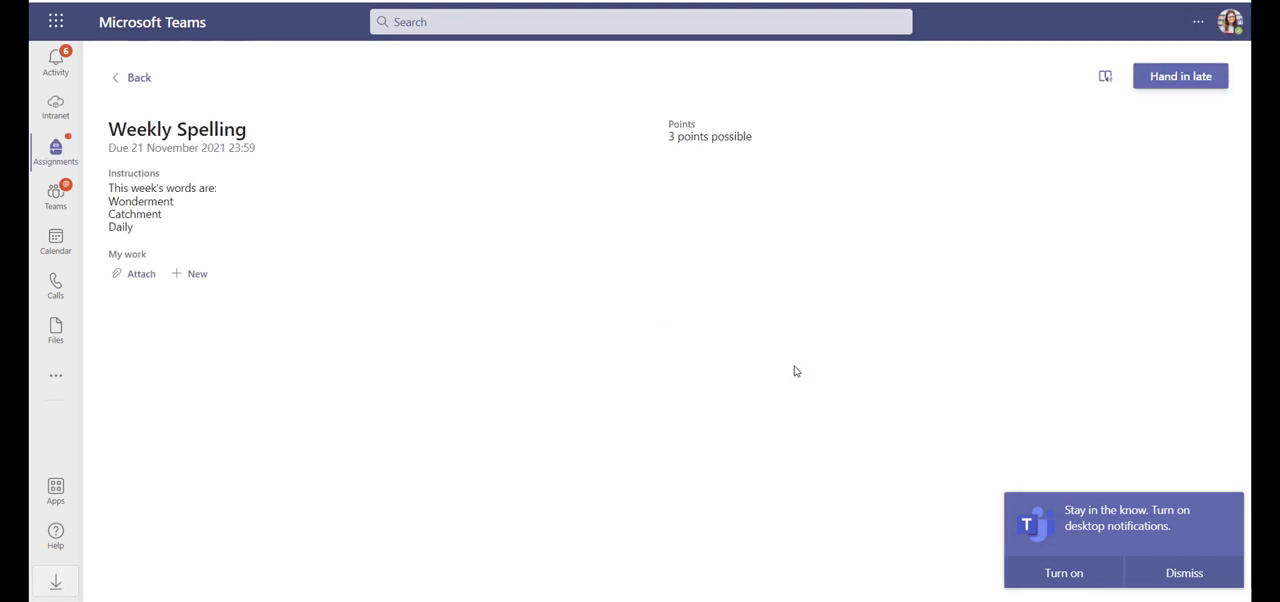
mouse_move(760, 372)
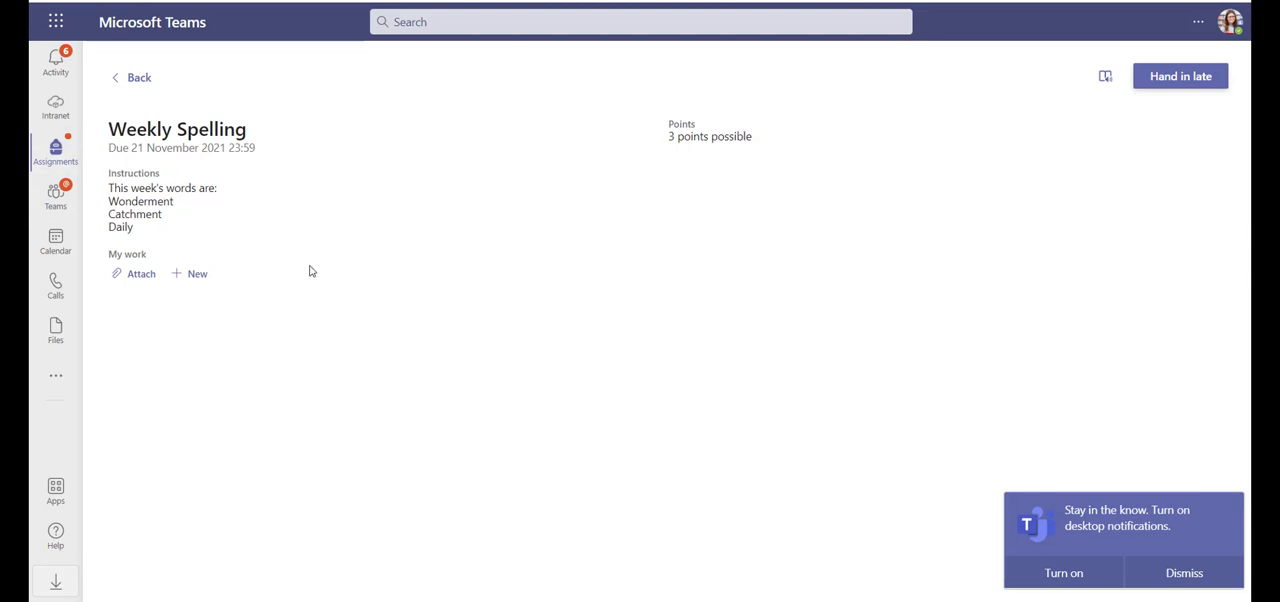
mouse_move(1180, 76)
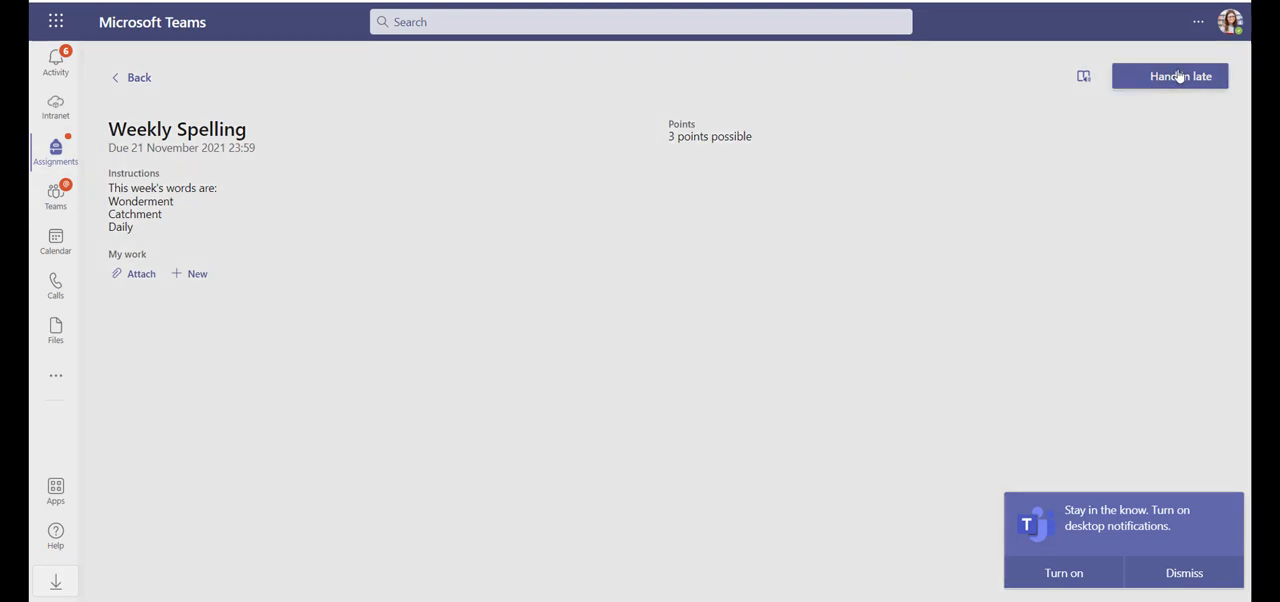
left_click(1170, 76)
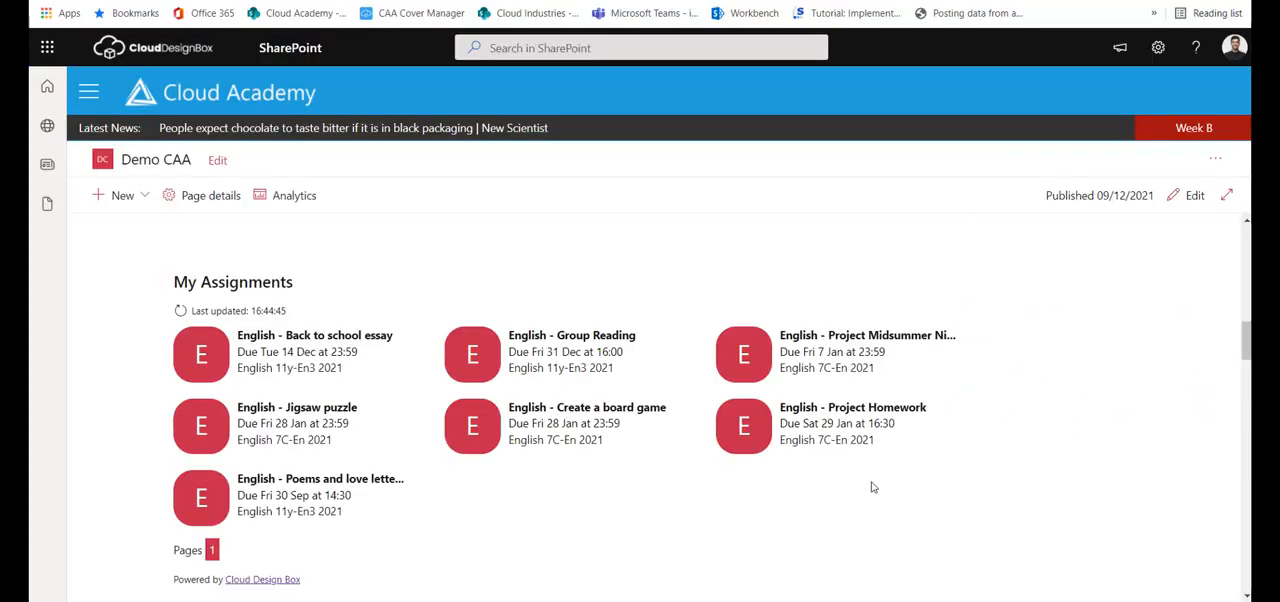
mouse_move(504, 360)
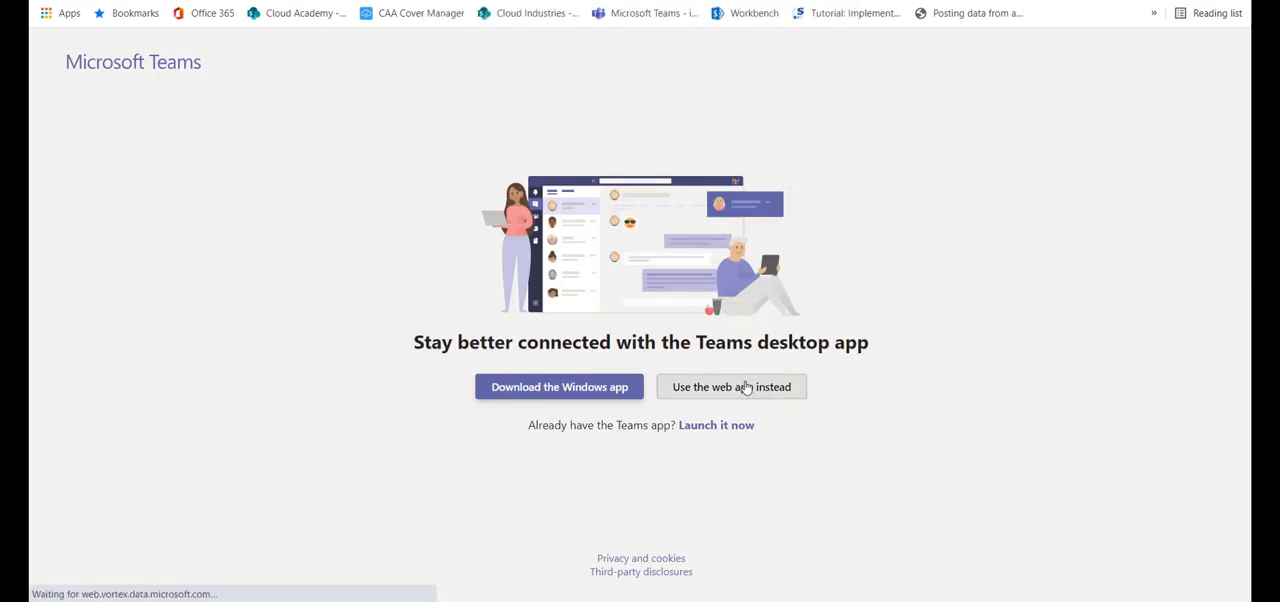
left_click(732, 388)
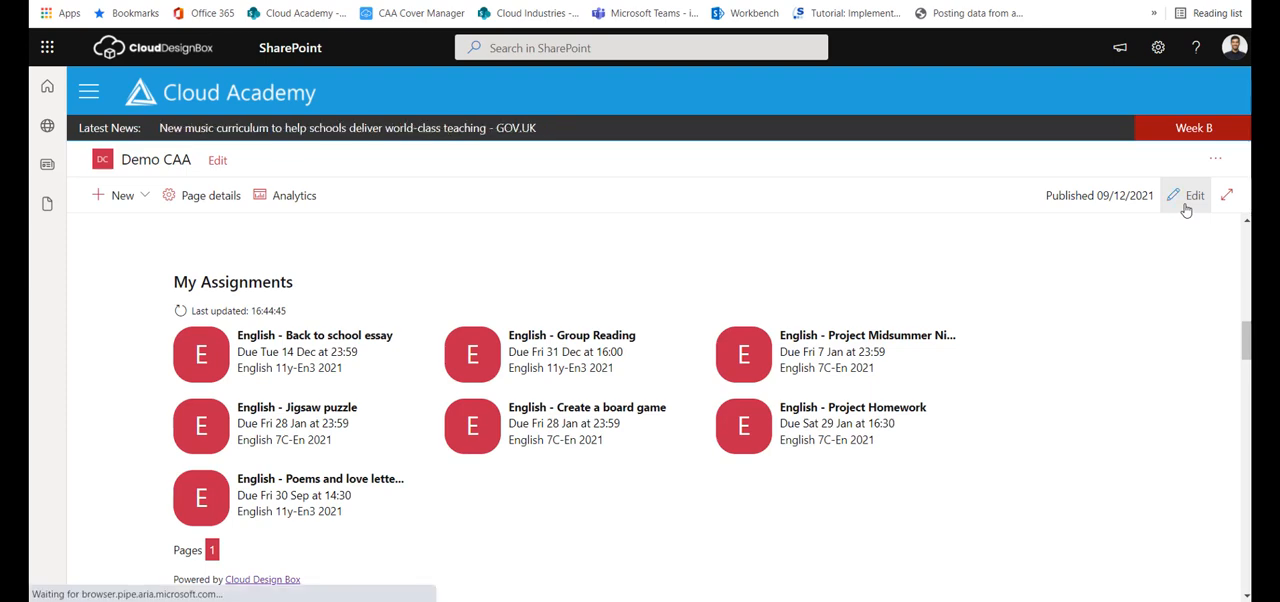
Edit the My Assignments web part and lower assignments per page to 7, then 6
left_click(1196, 196)
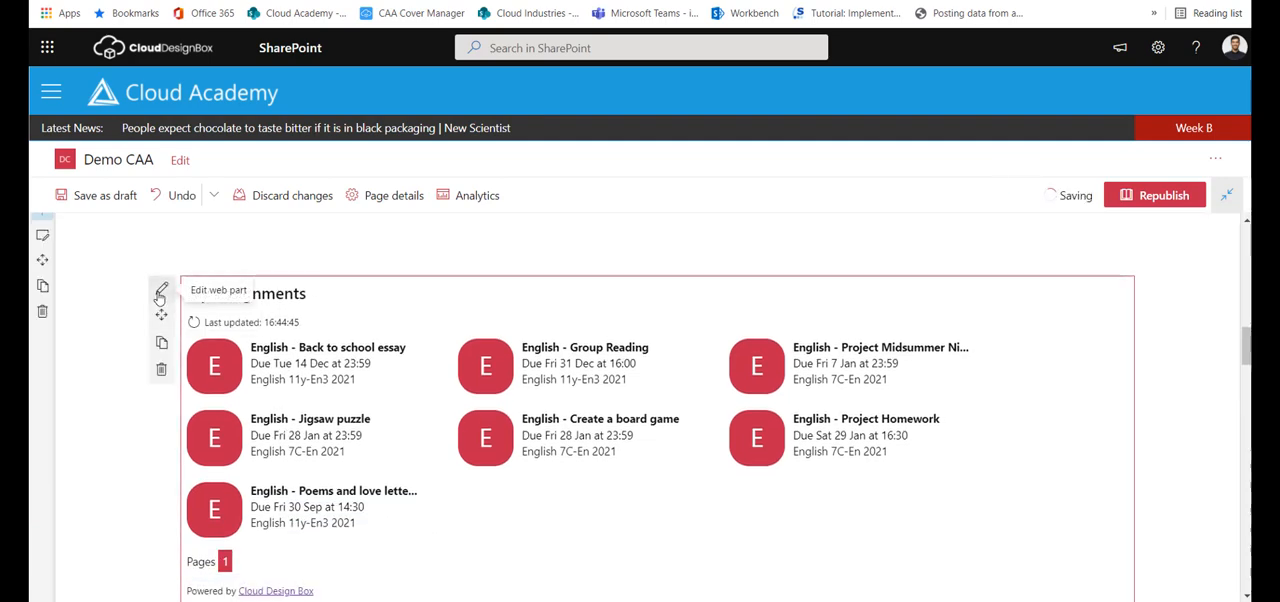
left_click(160, 288)
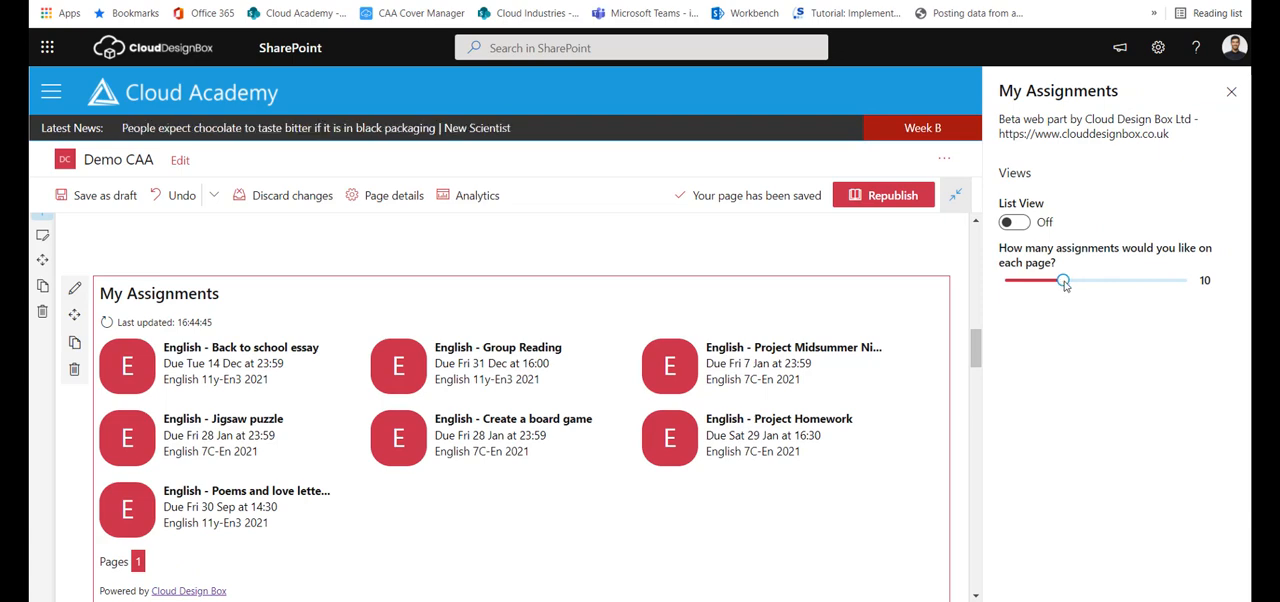
left_click_drag(1064, 280, 1030, 280)
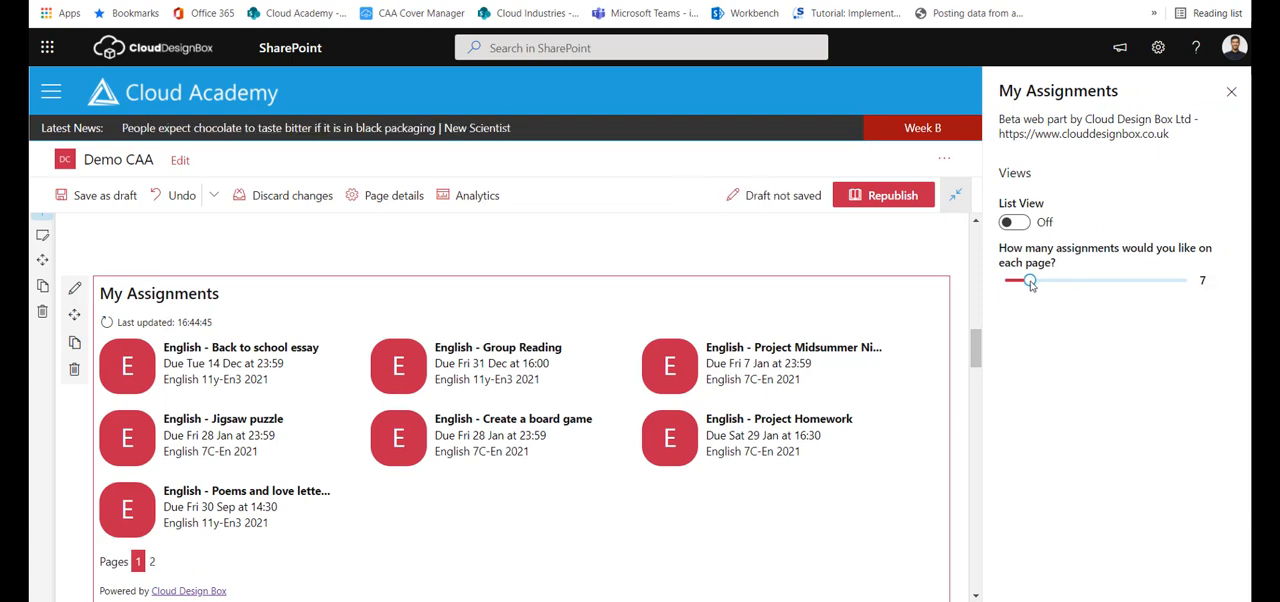
left_click_drag(1030, 280, 1016, 280)
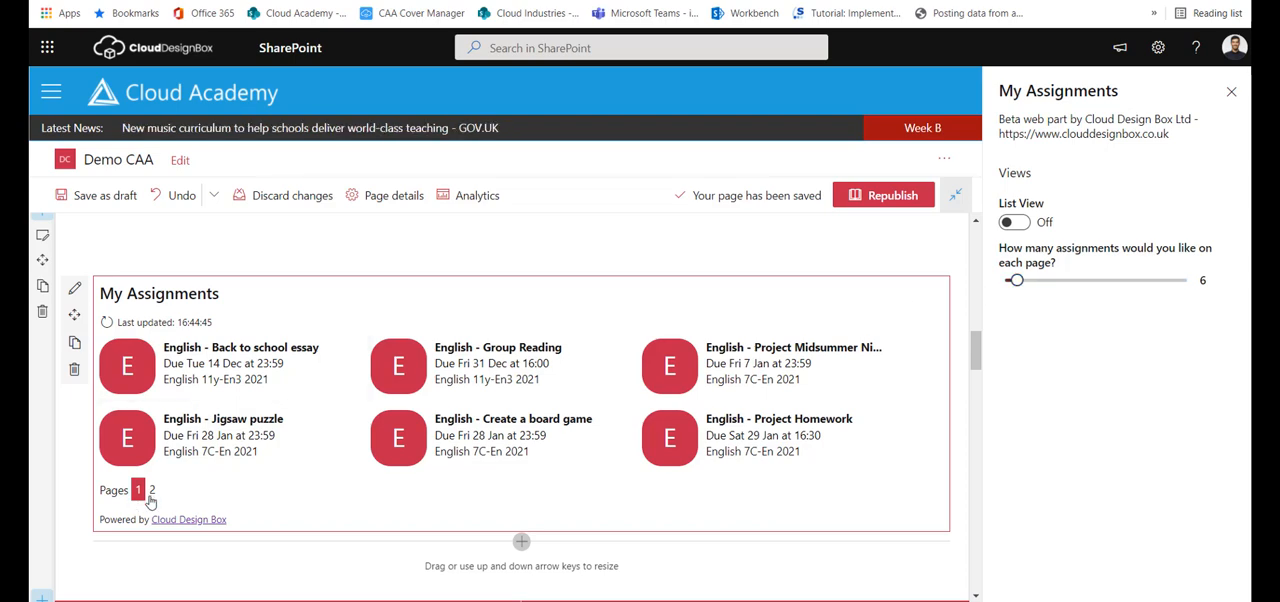
Check the second page of assignments, then raise the setting back to 10 per page
left_click(152, 490)
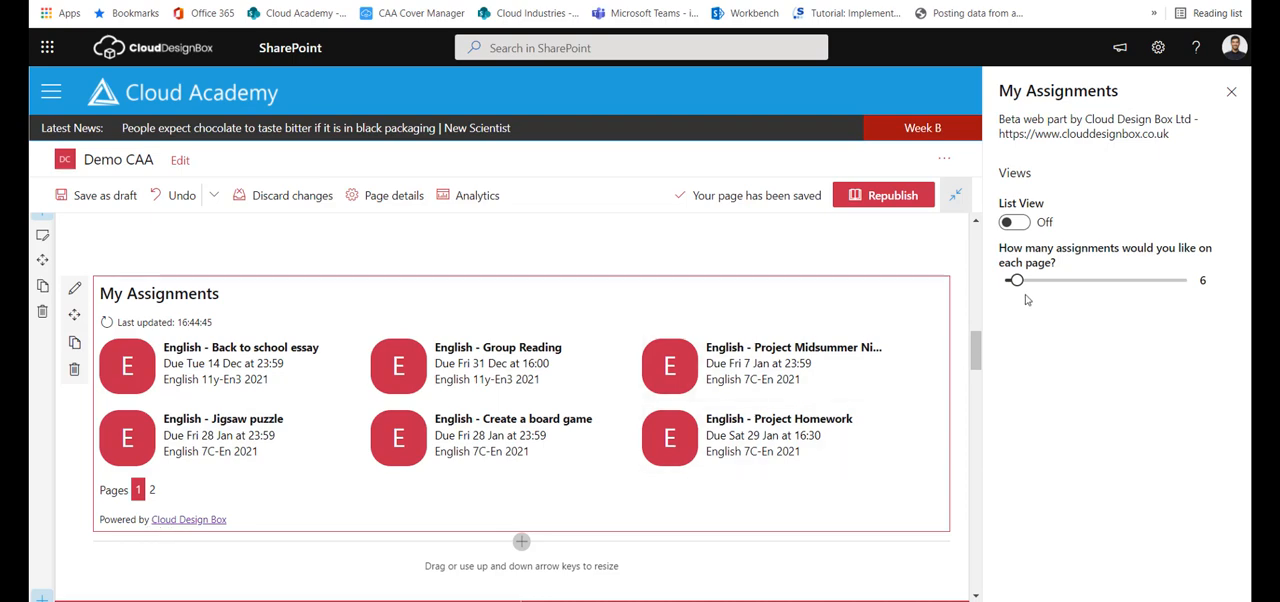
left_click_drag(1016, 280, 1034, 280)
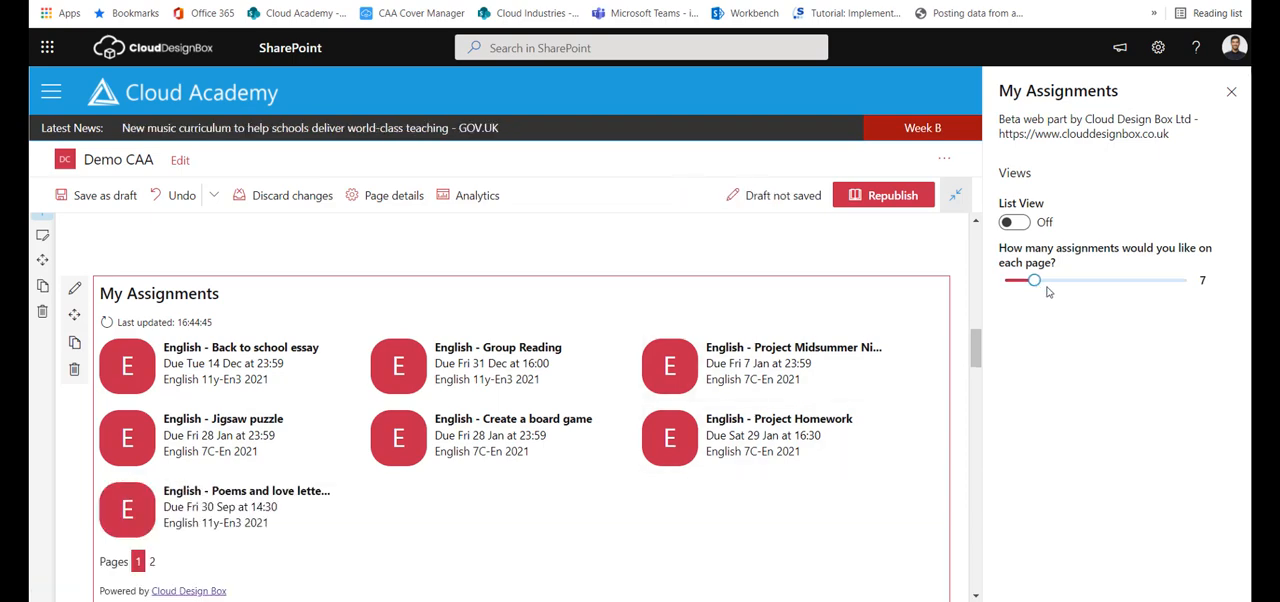
left_click_drag(1034, 280, 1064, 280)
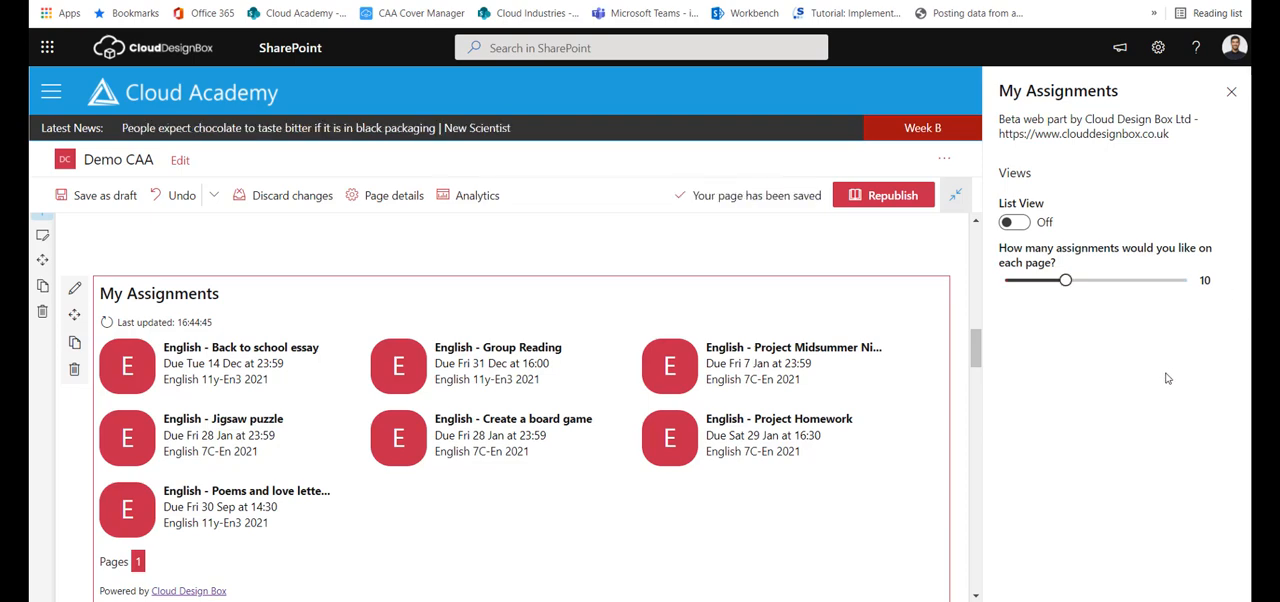
mouse_move(880, 346)
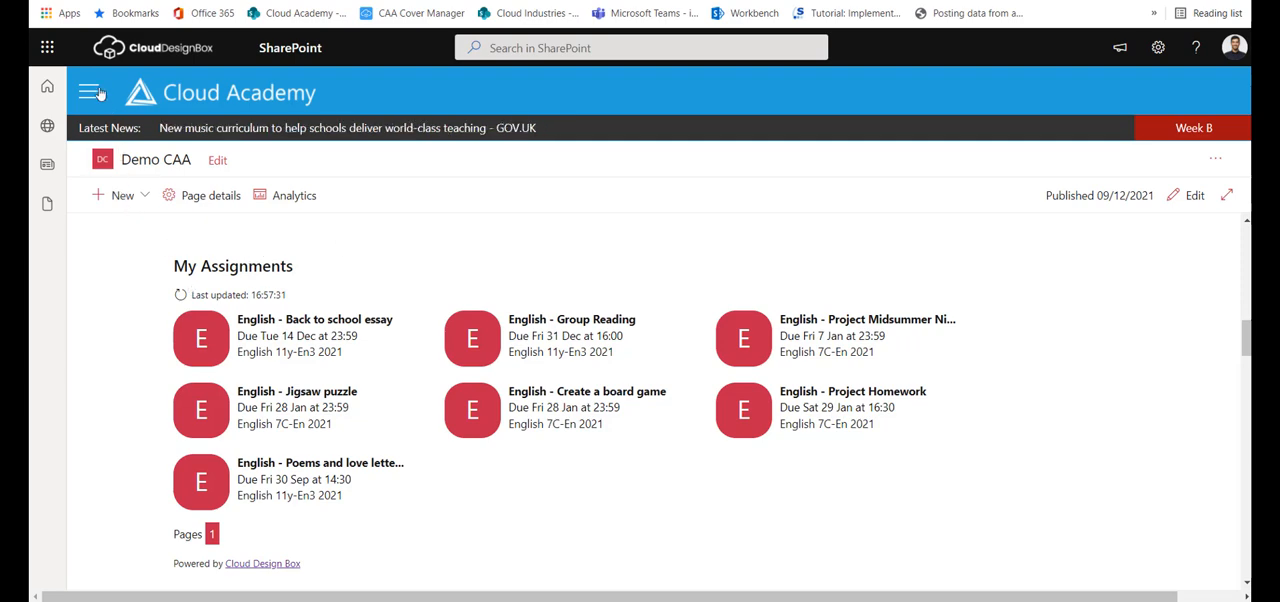
Open the site's full navigation mega menu from the hamburger icon
left_click(92, 92)
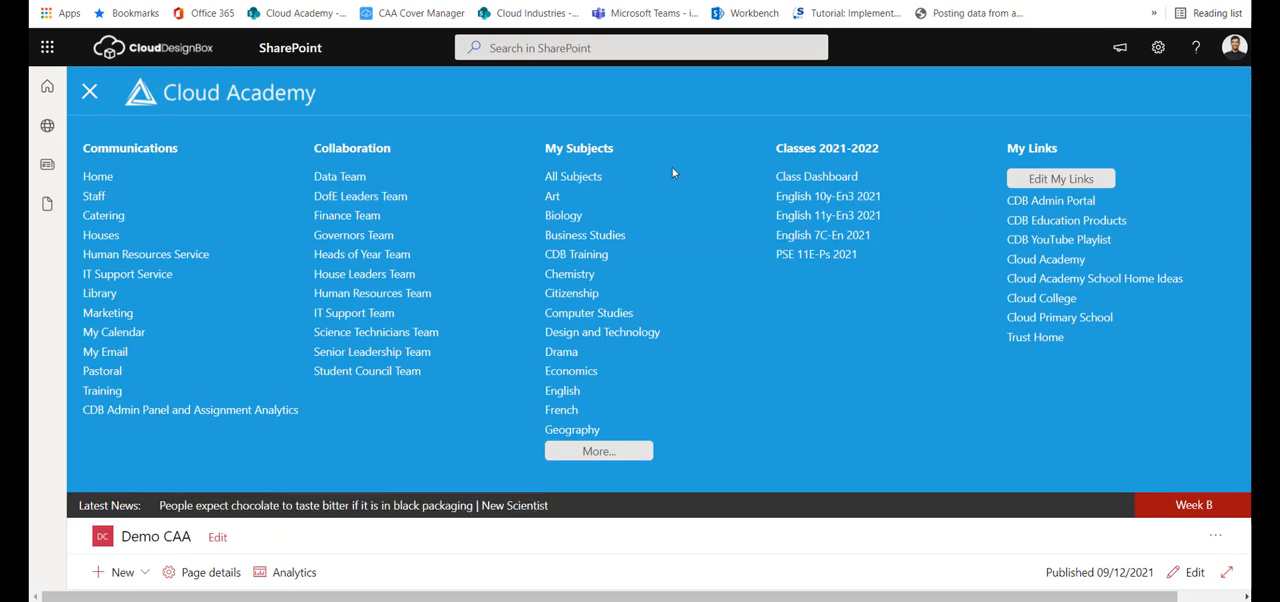